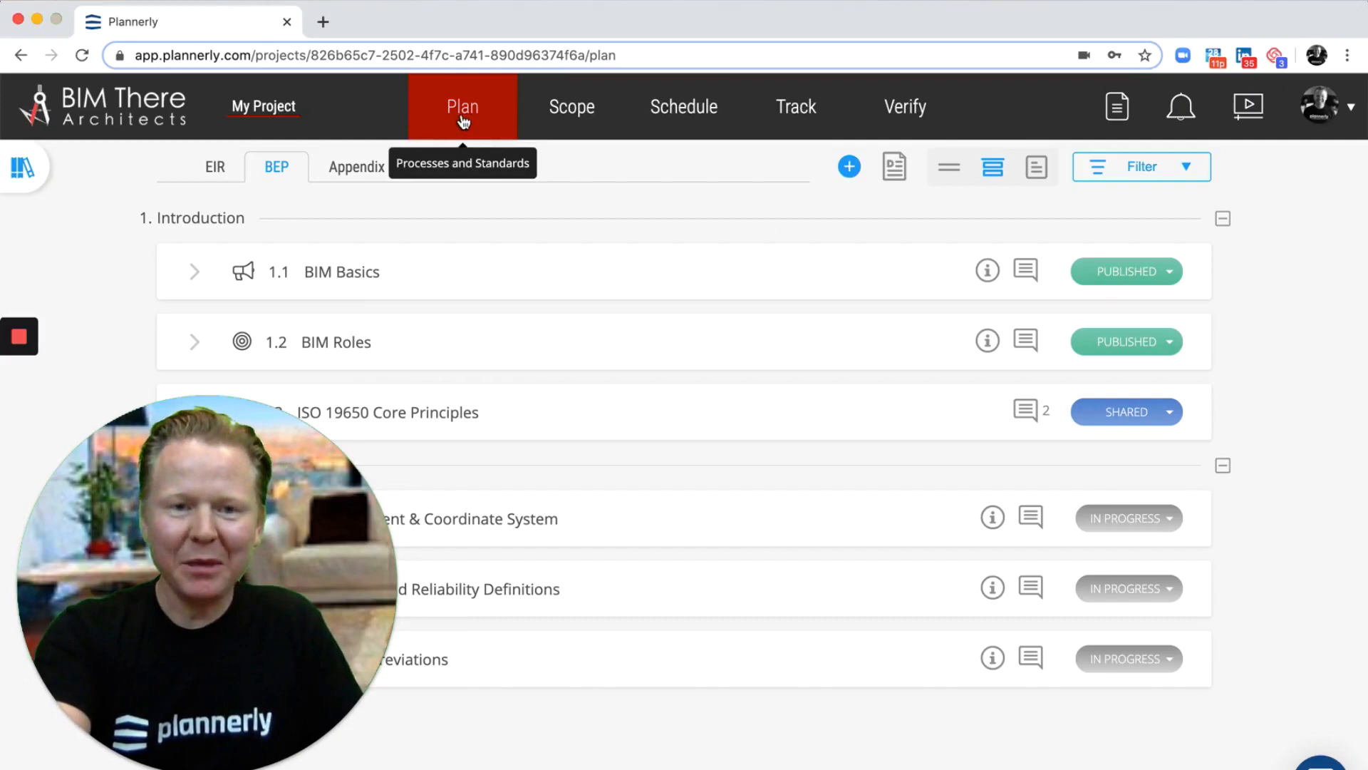
mouse_move(277, 178)
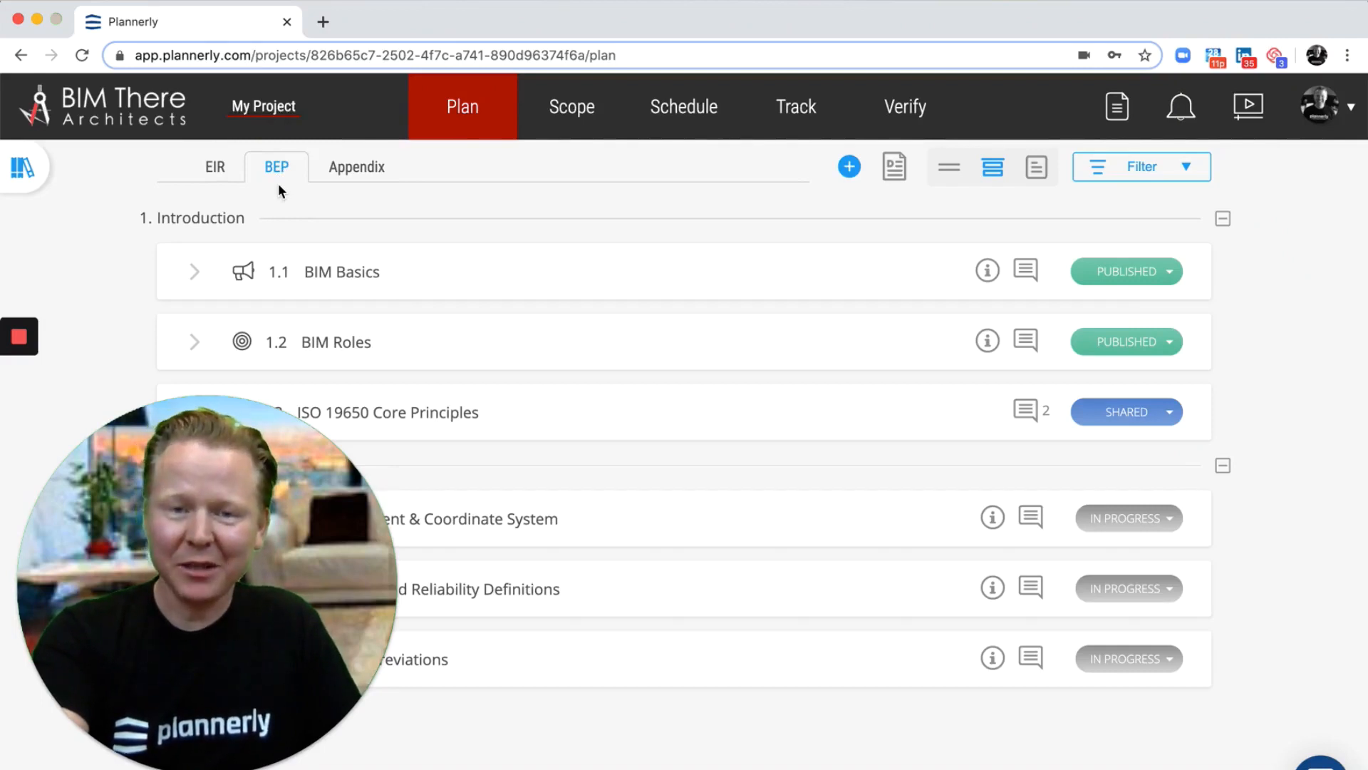
mouse_move(216, 171)
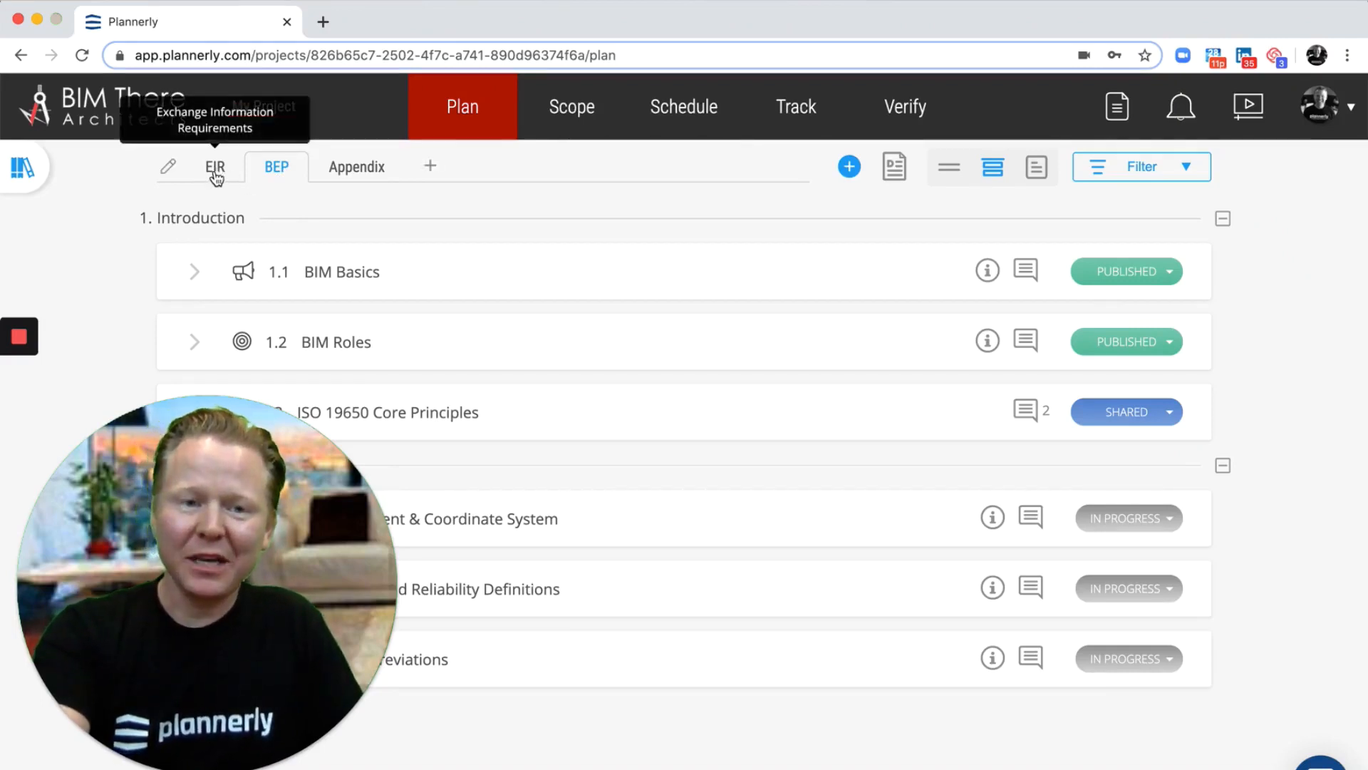
Add the library section 'Specific Appointing Party/Owner Requirements' (search 'own') to the EIR plan and close the library.
click(214, 167)
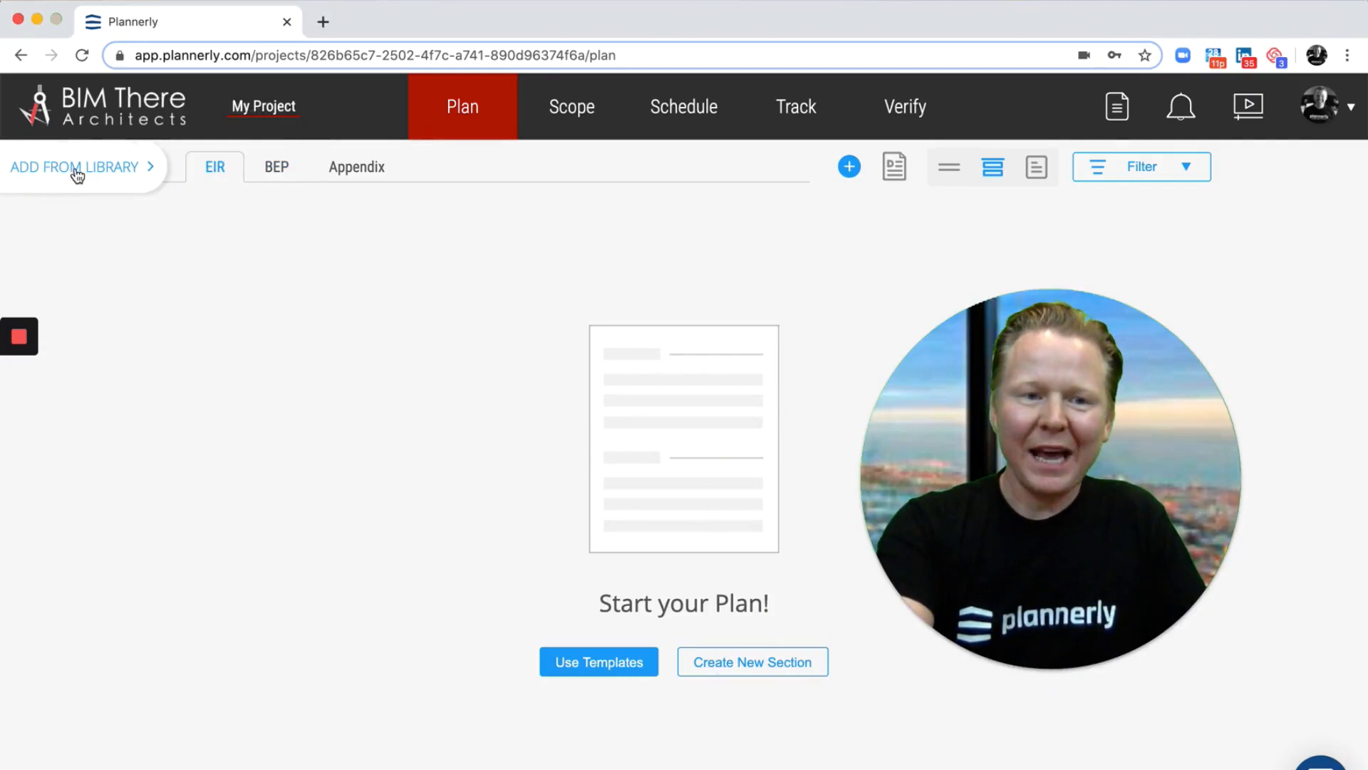
click(74, 167)
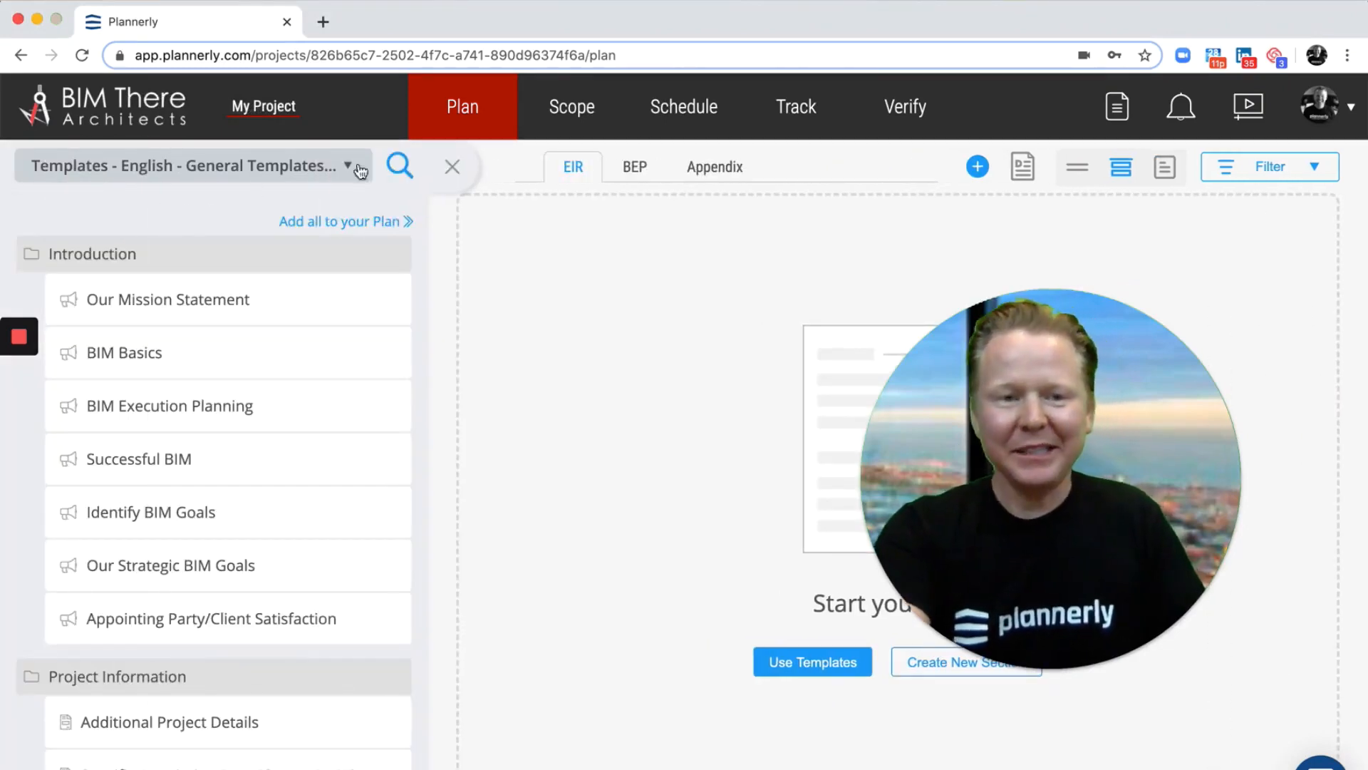
mouse_move(394, 165)
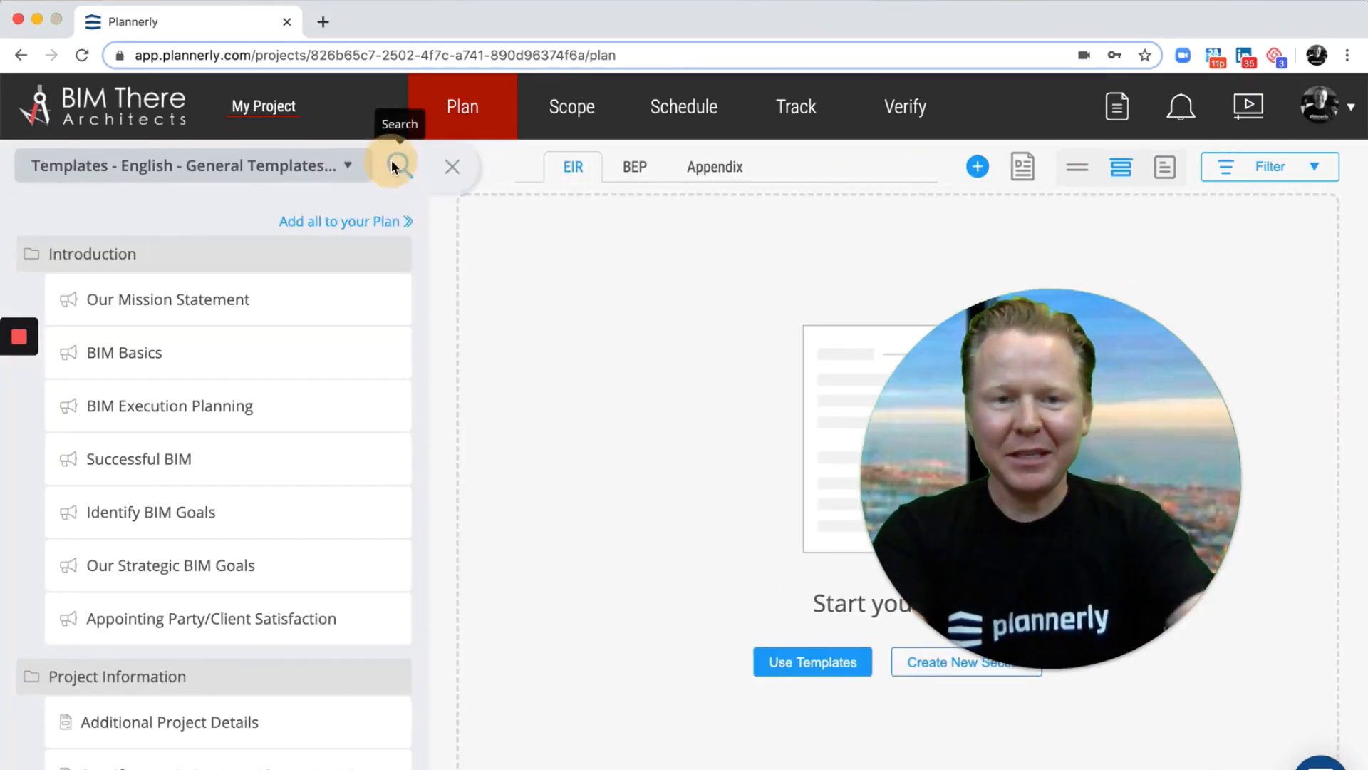
text(own)
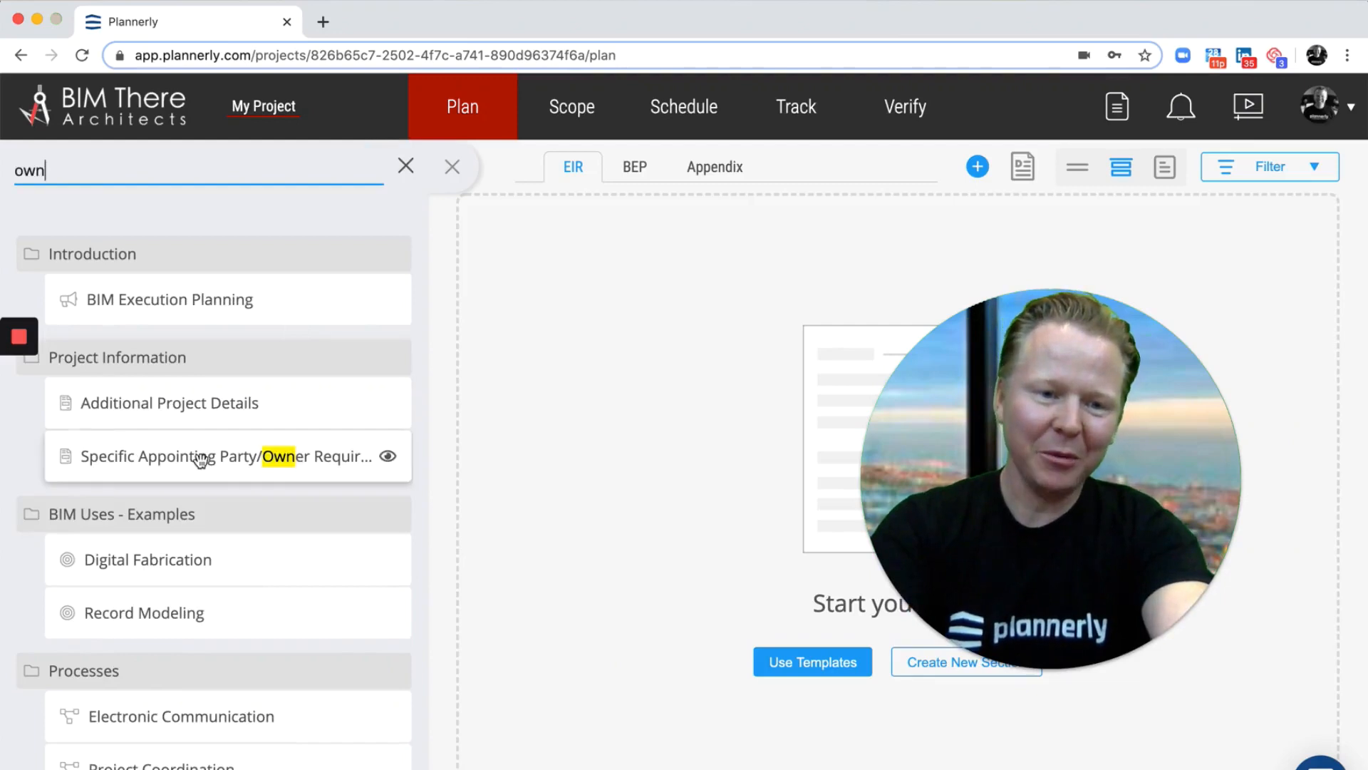
click(199, 456)
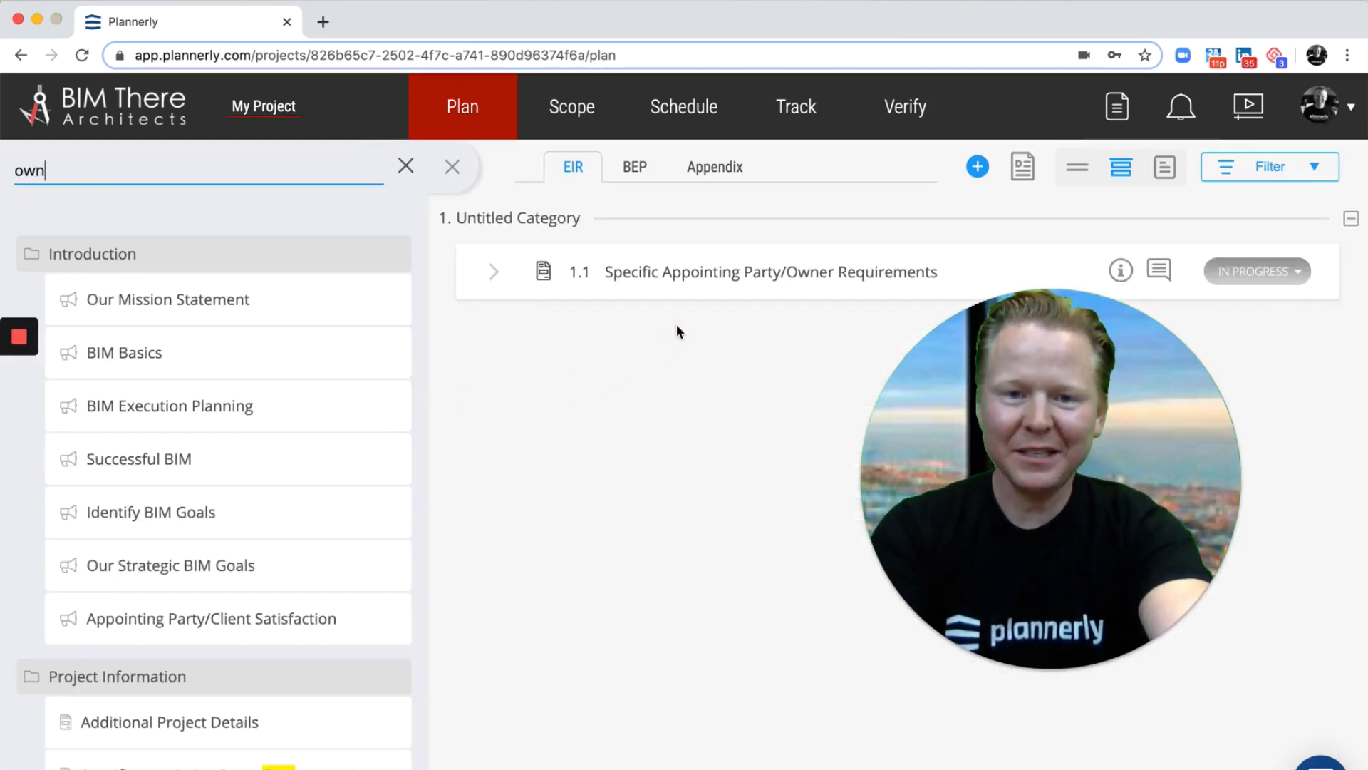
click(451, 166)
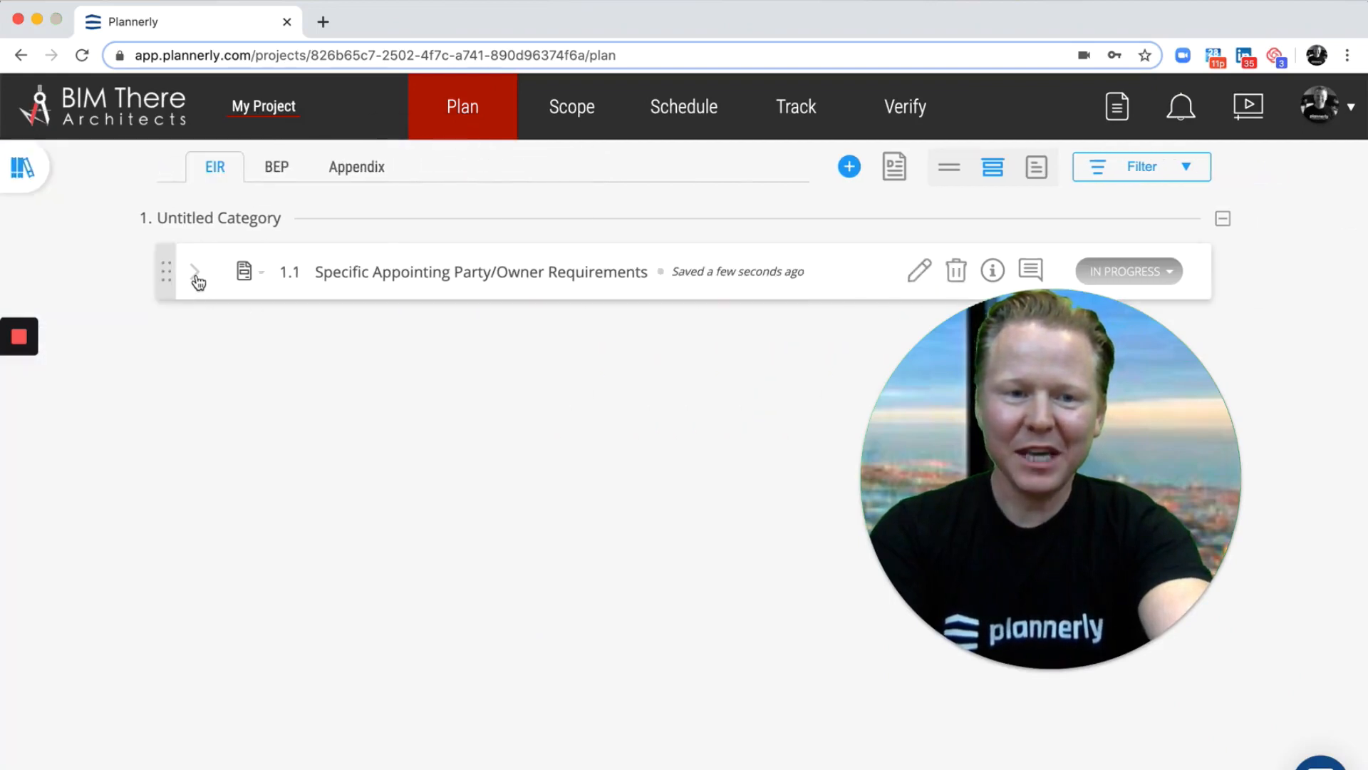
Preview the new owner requirements section, then move through BEP to the empty Appendix plan and Edit Plans.
click(194, 272)
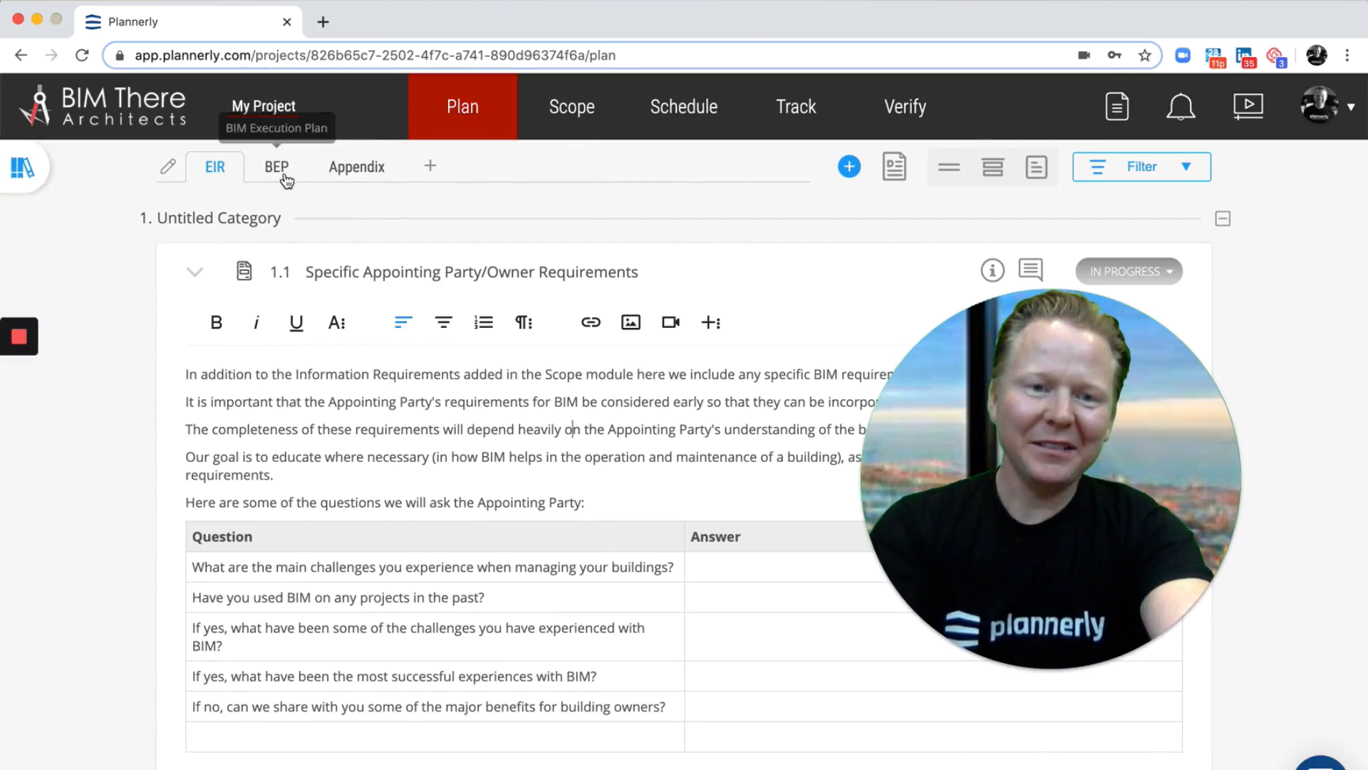
click(276, 167)
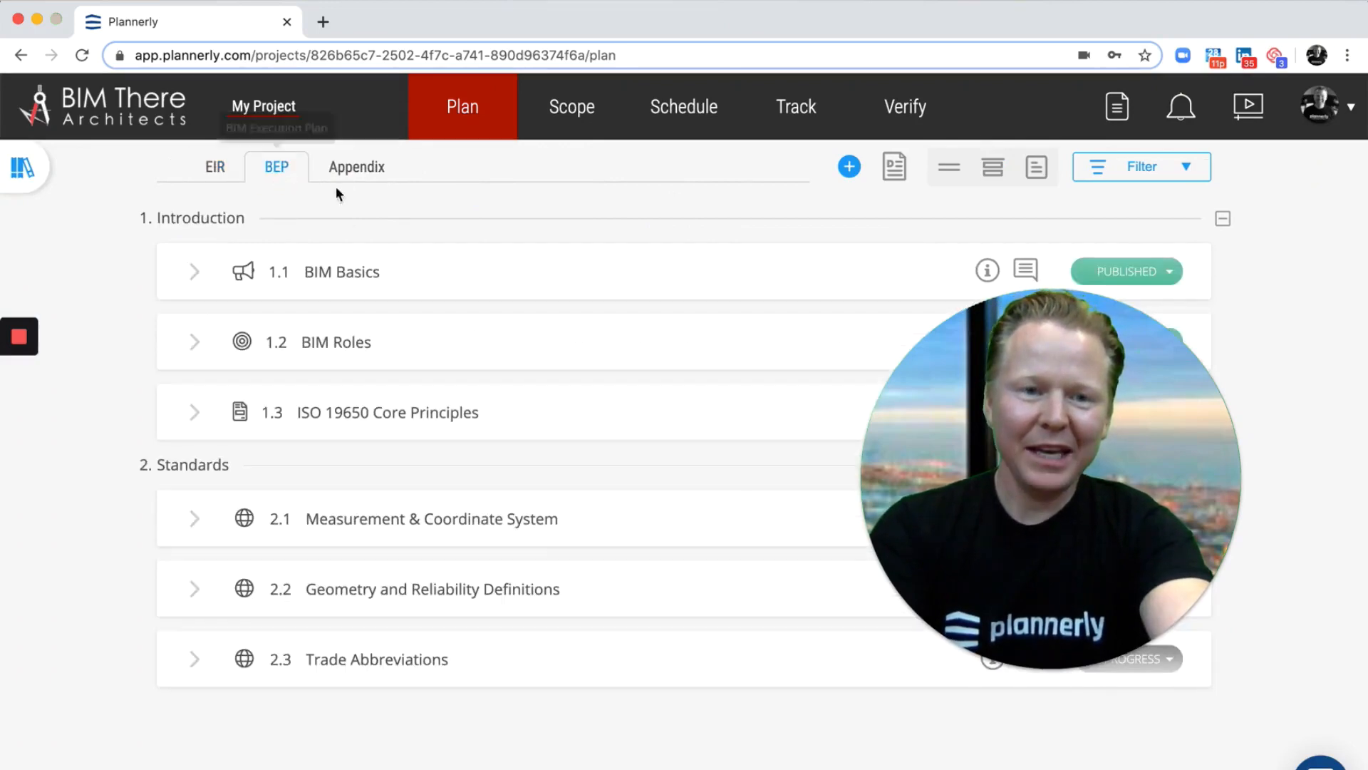
click(356, 165)
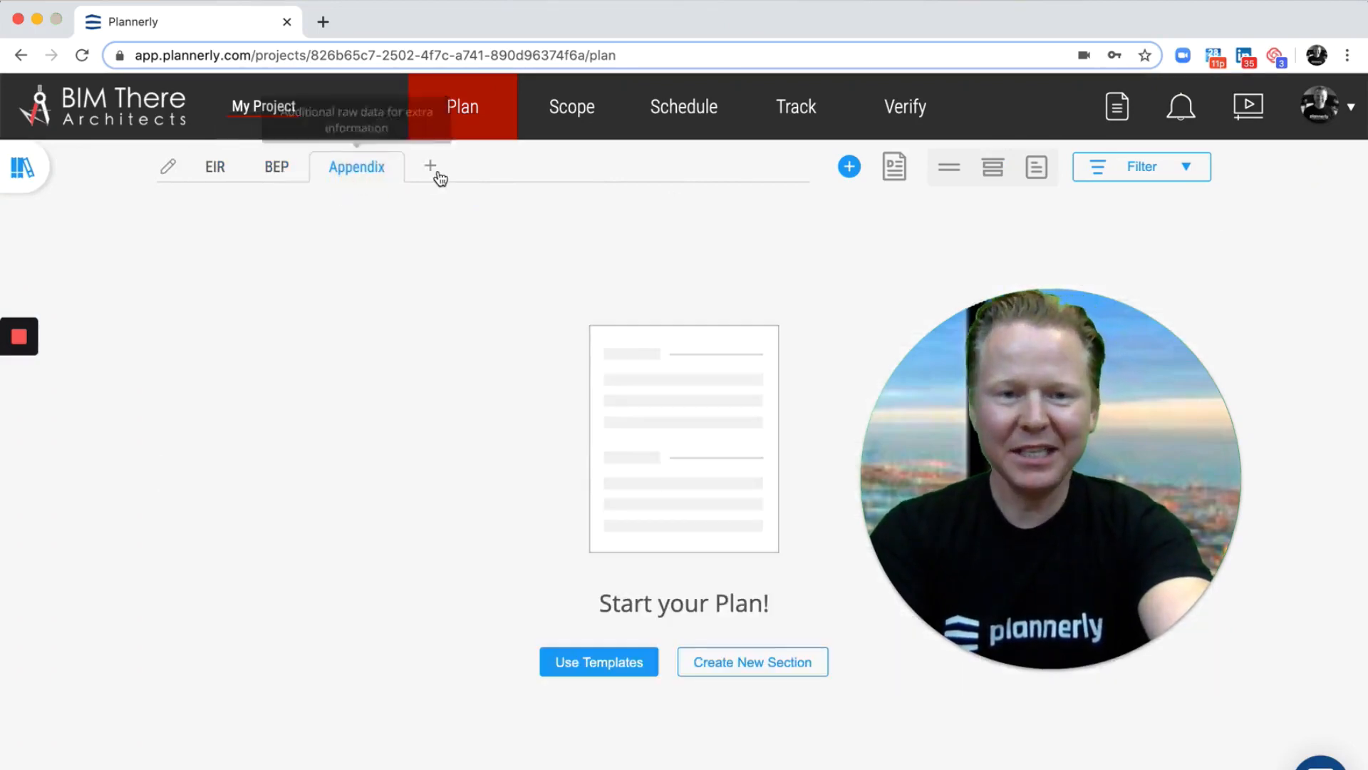
click(431, 165)
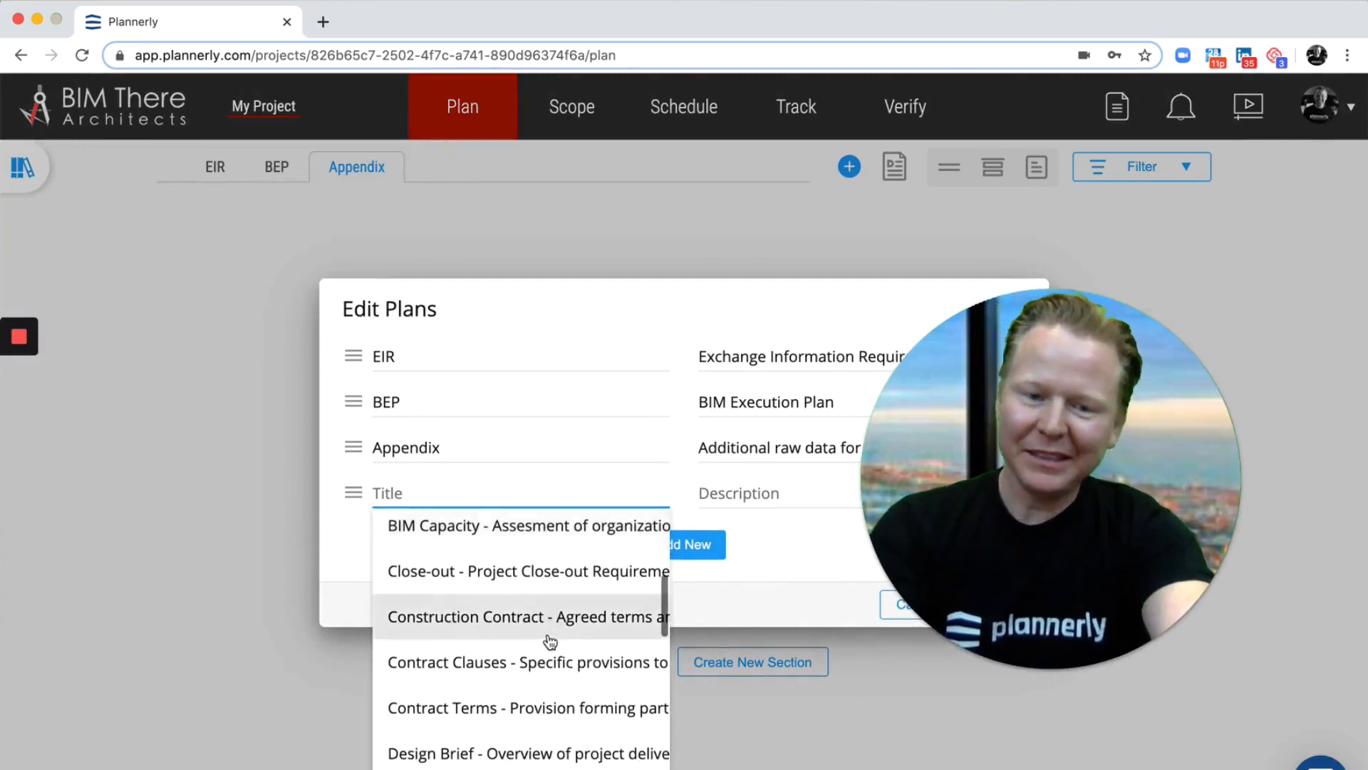
Browse the suggested document-type titles for the blank fourth plan row.
scroll(down, 3)
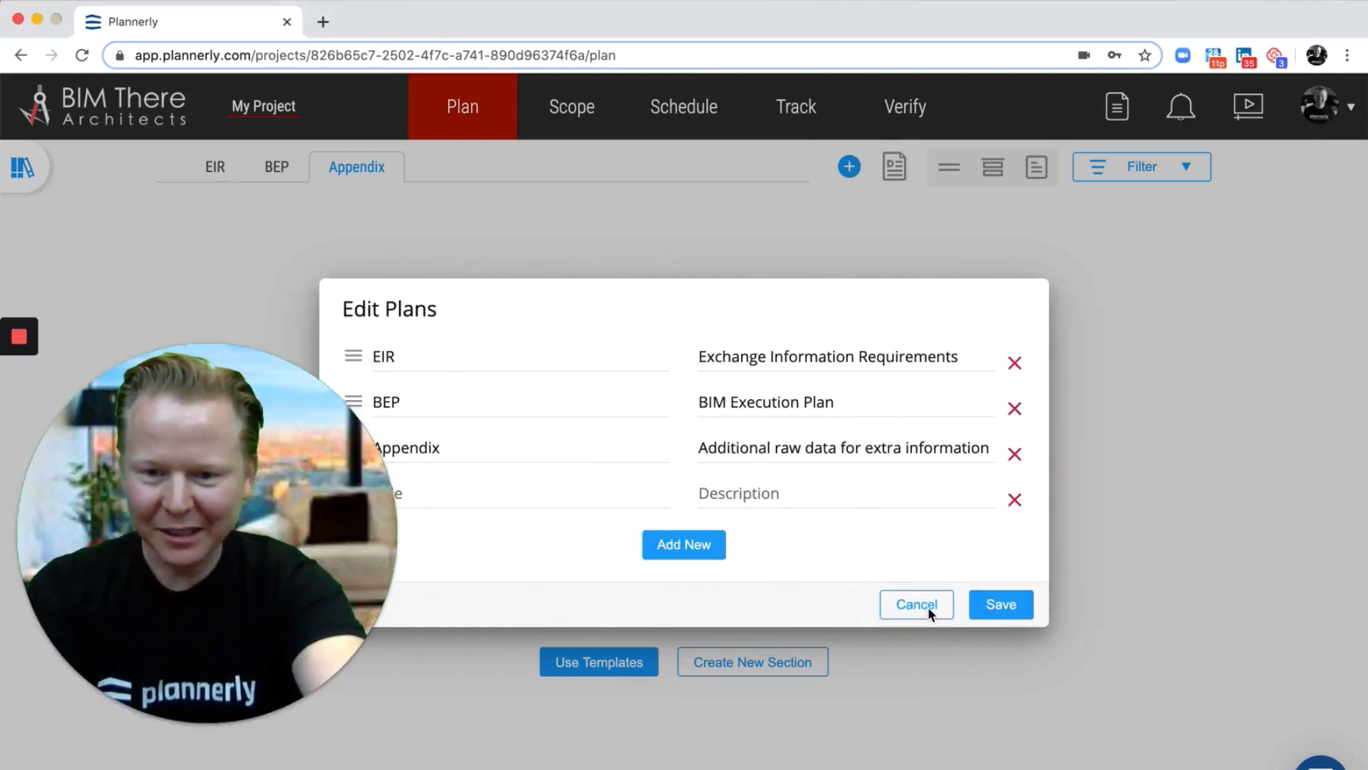
Cancel Edit Plans, keeping EIR, BEP and Appendix unchanged with the Appendix still empty.
click(917, 605)
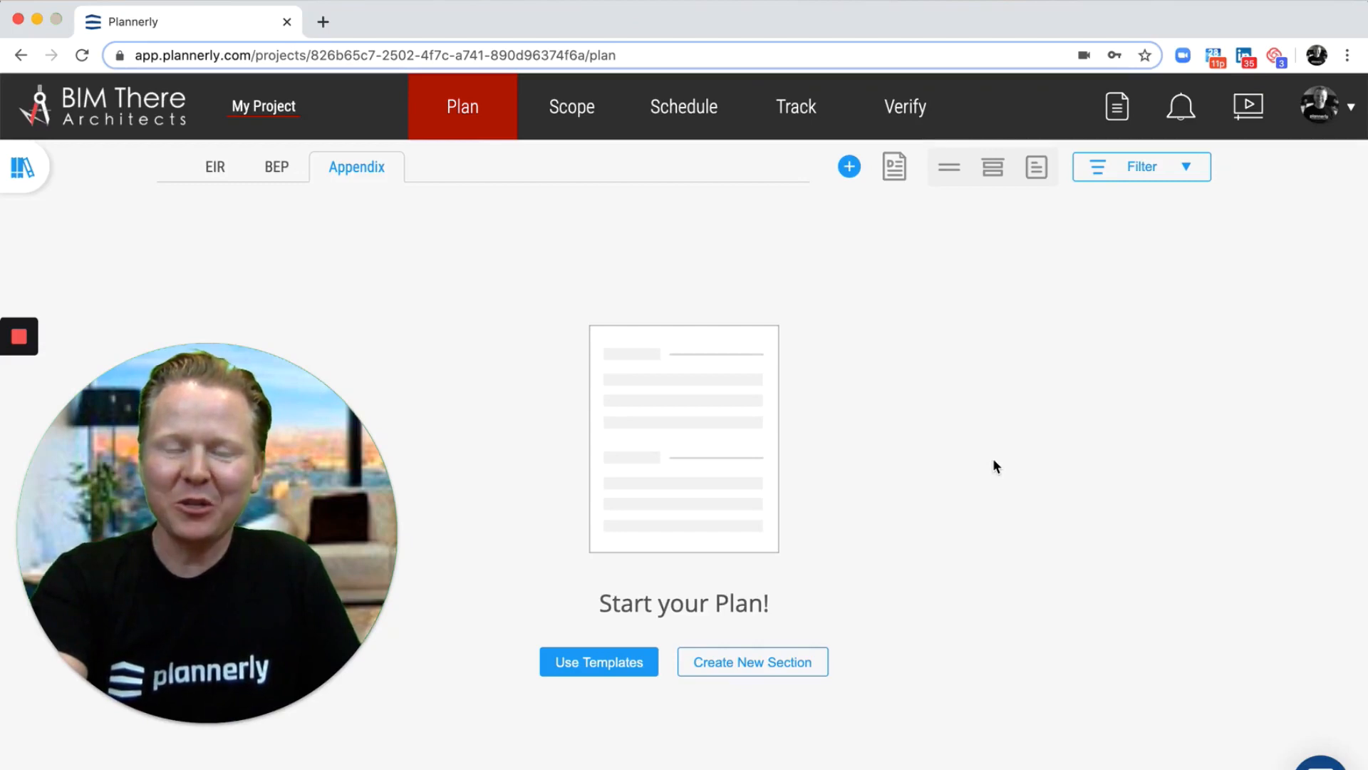
click(17, 336)
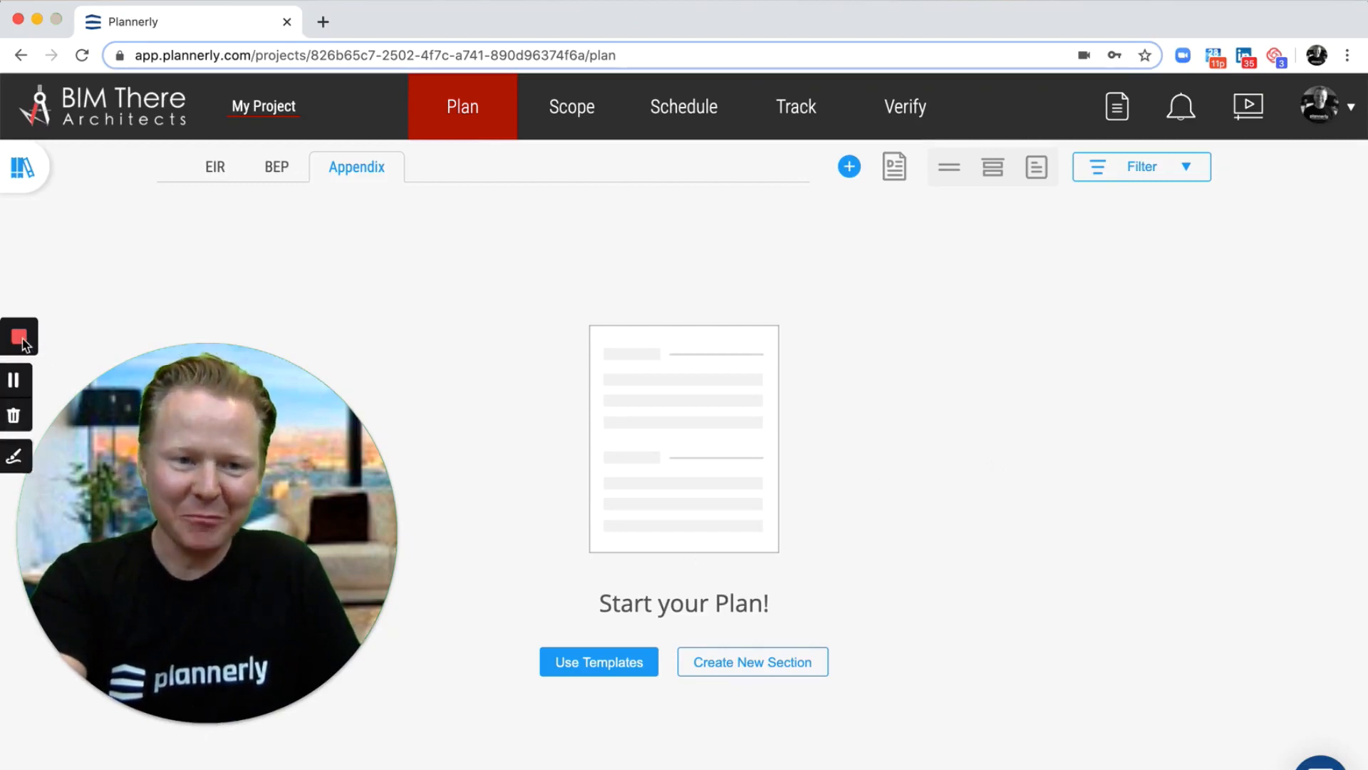